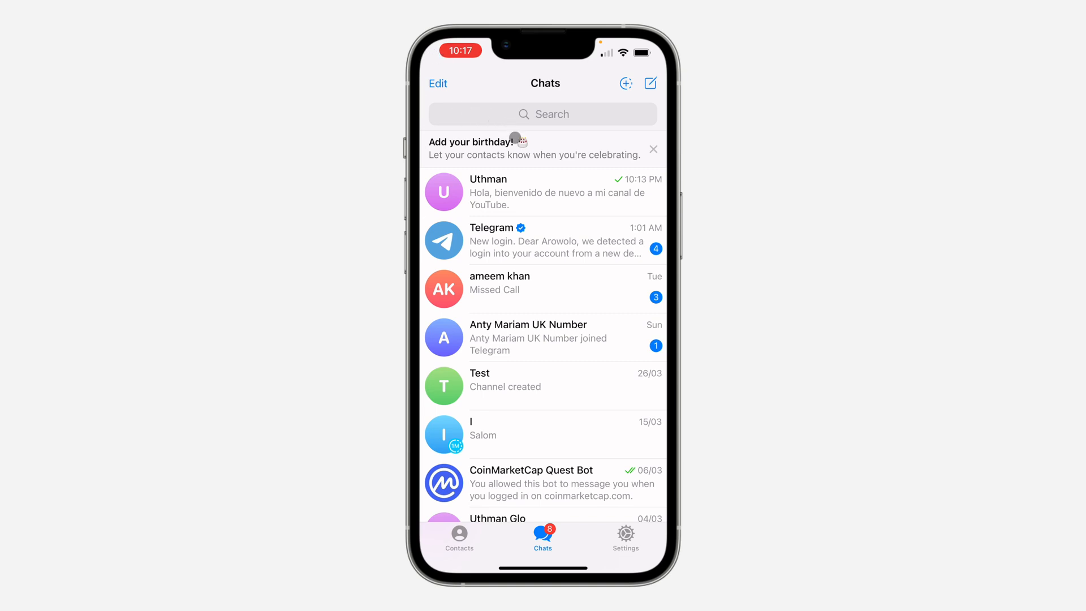
# - Switch to the Settings tab to show the account profile and settings categories
pyautogui.click(625, 534)
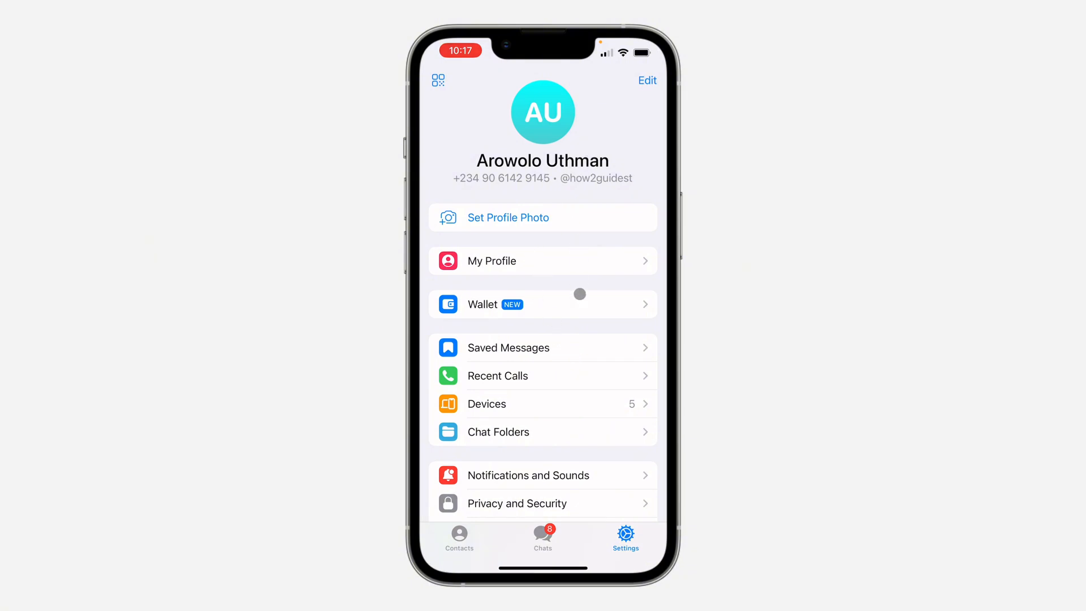
pyautogui.moveTo(634, 100)
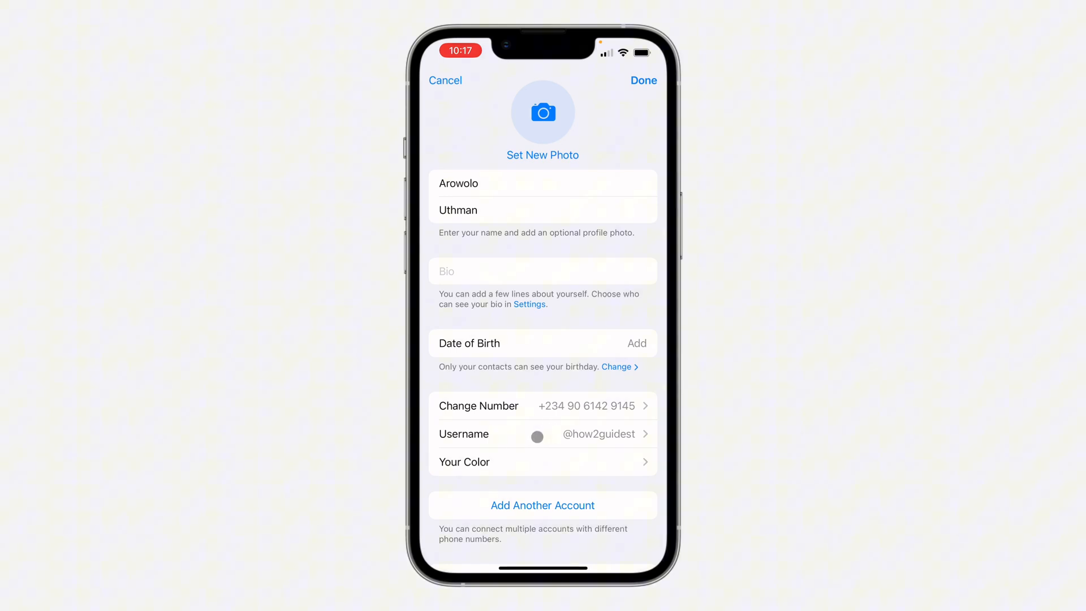
# - Copy the share link for the how2guidest username and return to the Settings list
pyautogui.click(544, 434)
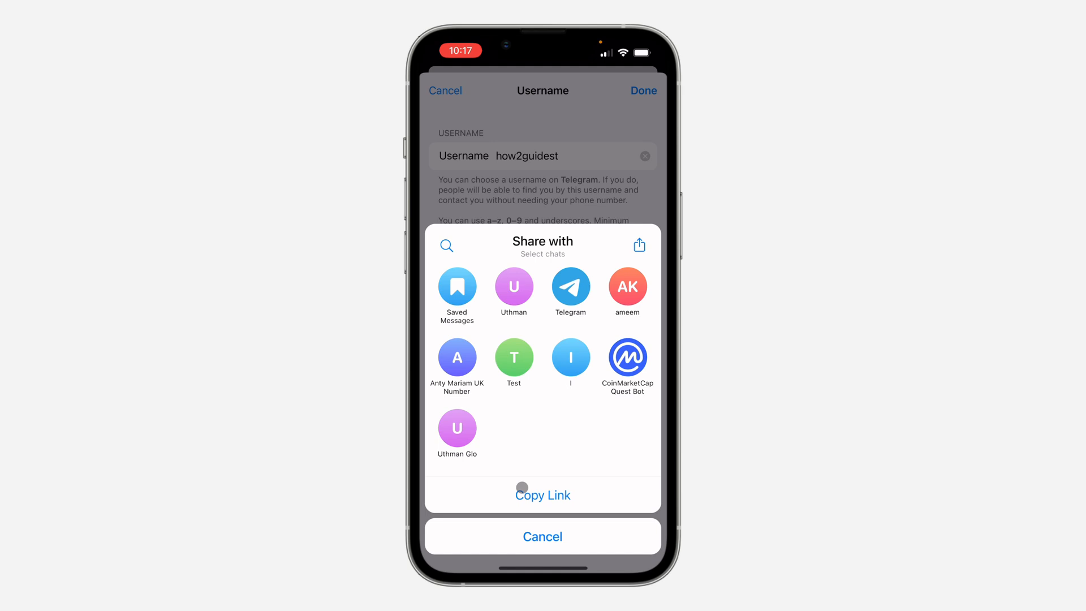
pyautogui.click(542, 495)
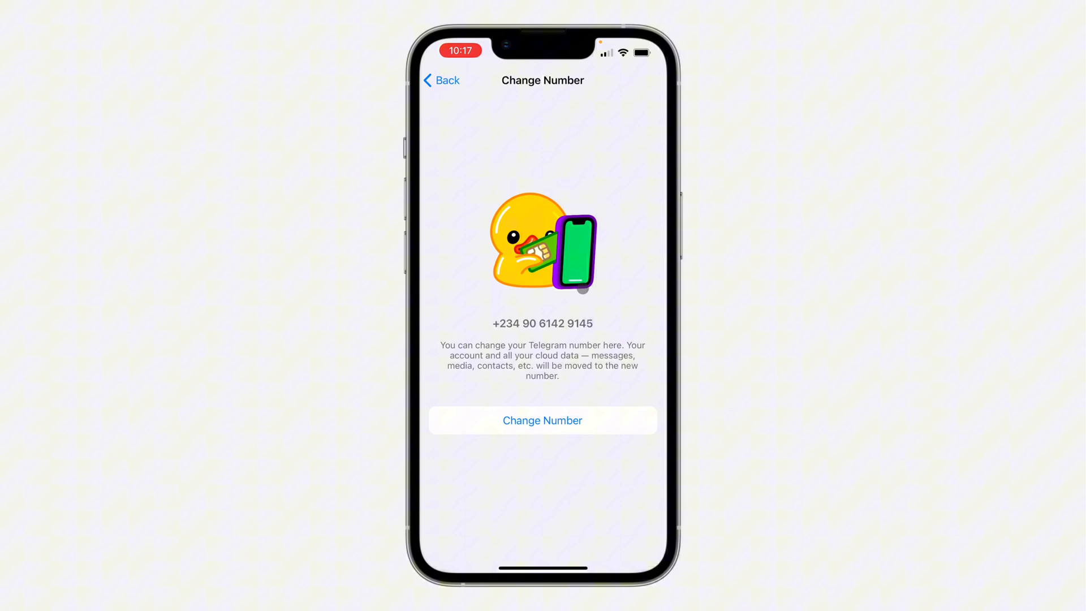
pyautogui.click(440, 81)
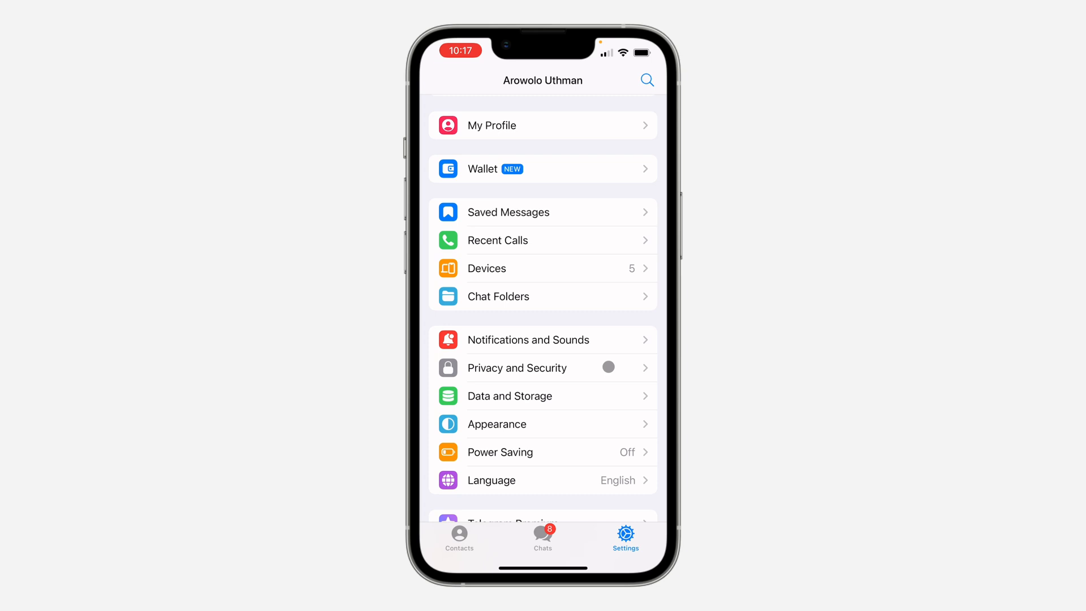
# - Show the Phone Number privacy page under Privacy and Security with its public t.me link
pyautogui.click(517, 368)
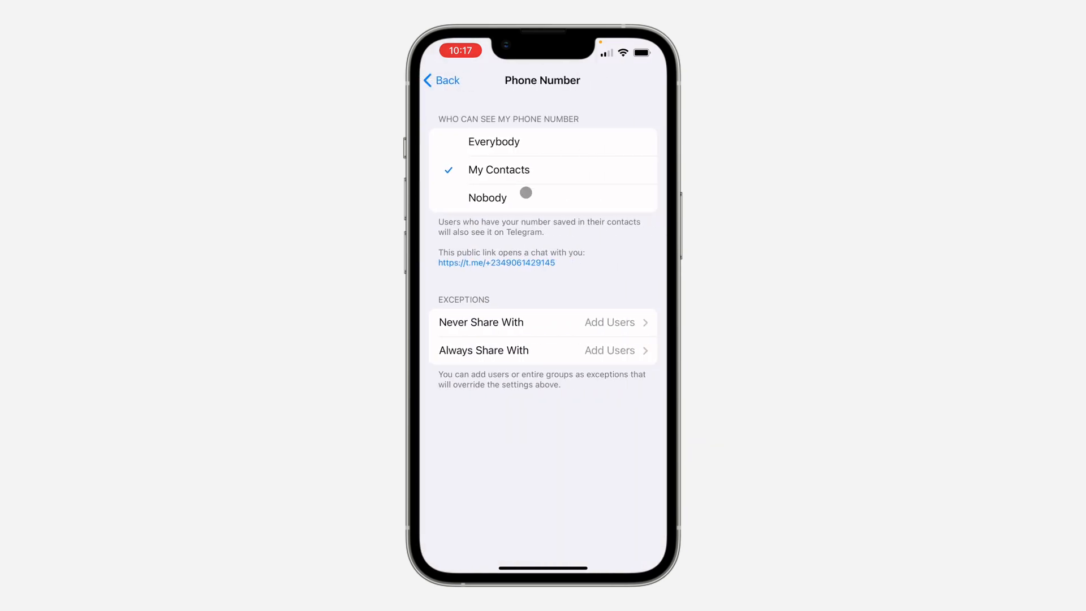
pyautogui.moveTo(544, 173)
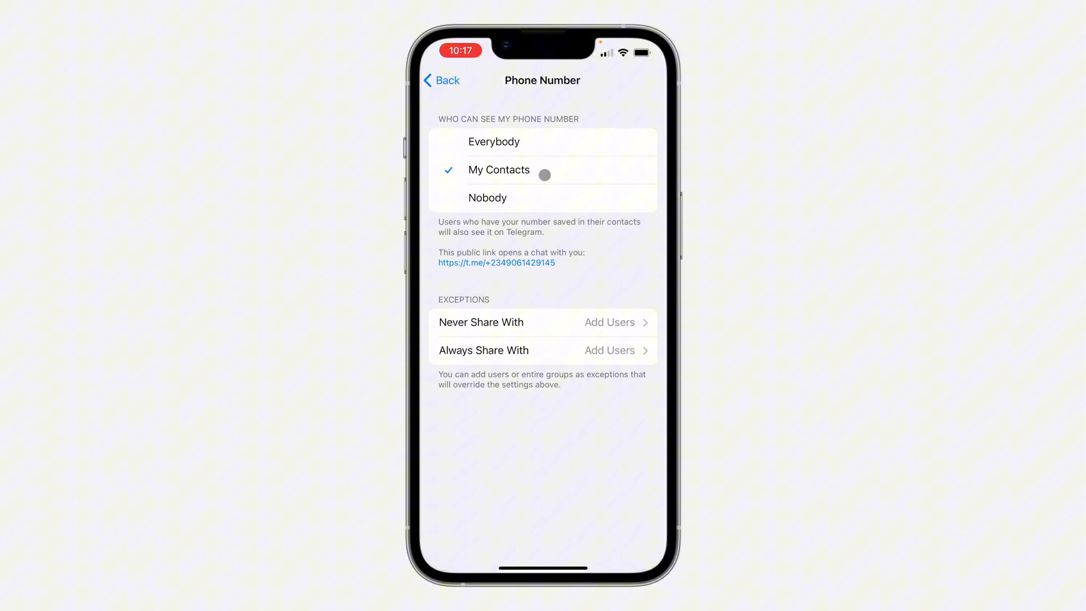
pyautogui.moveTo(498, 281)
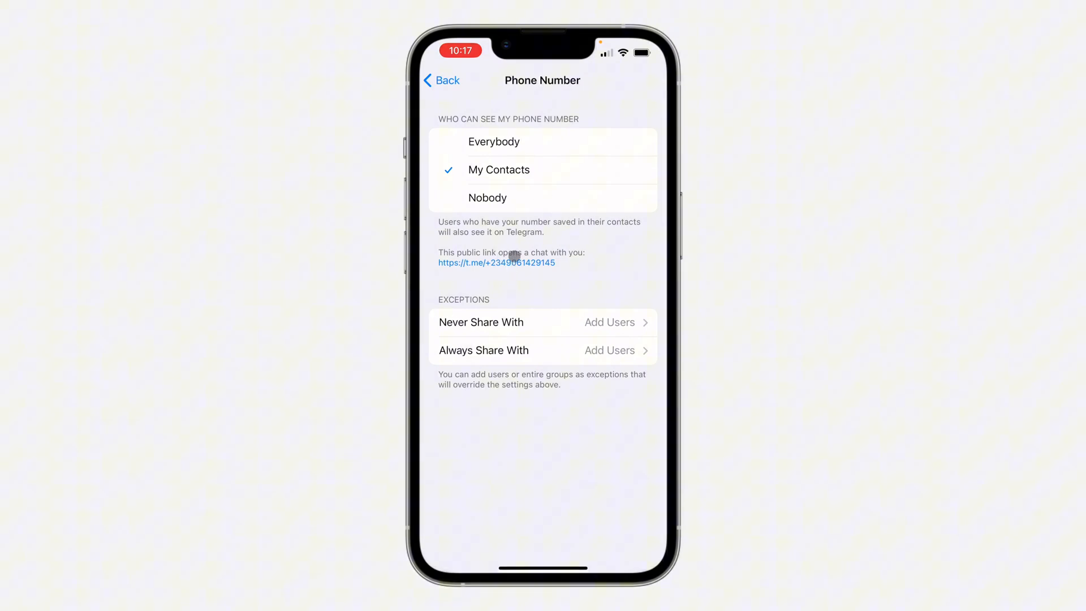
pyautogui.click(495, 263)
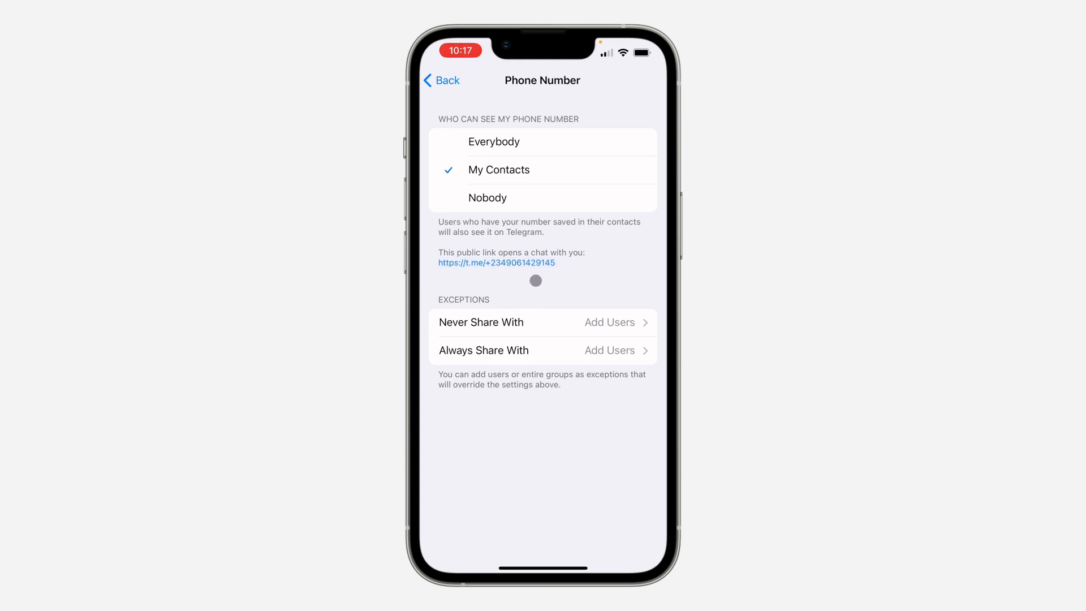
pyautogui.moveTo(624, 49); pyautogui.dragTo(623, 278)
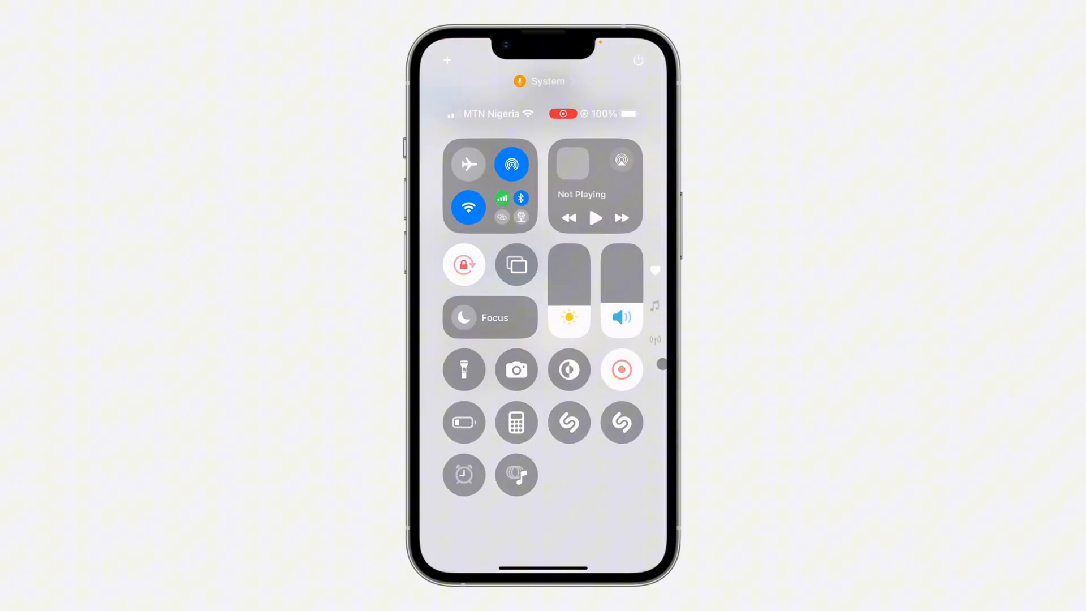